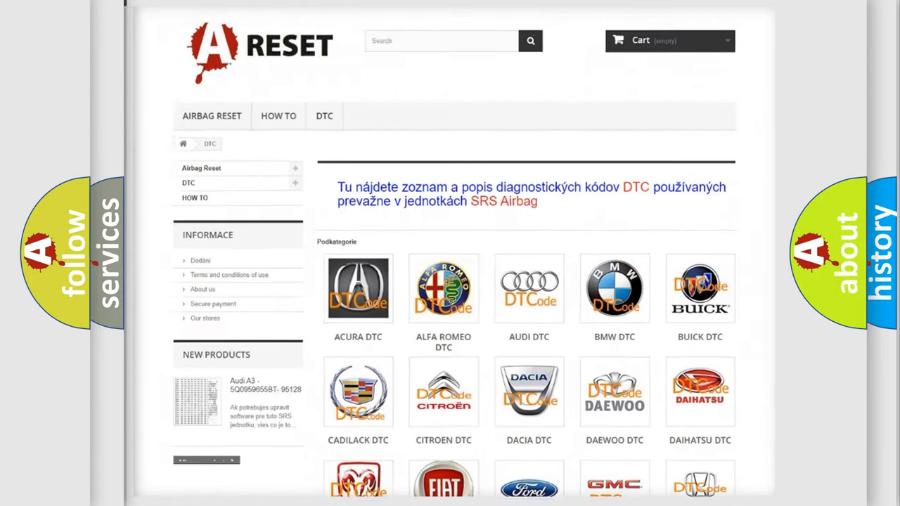
scroll("down", 3)
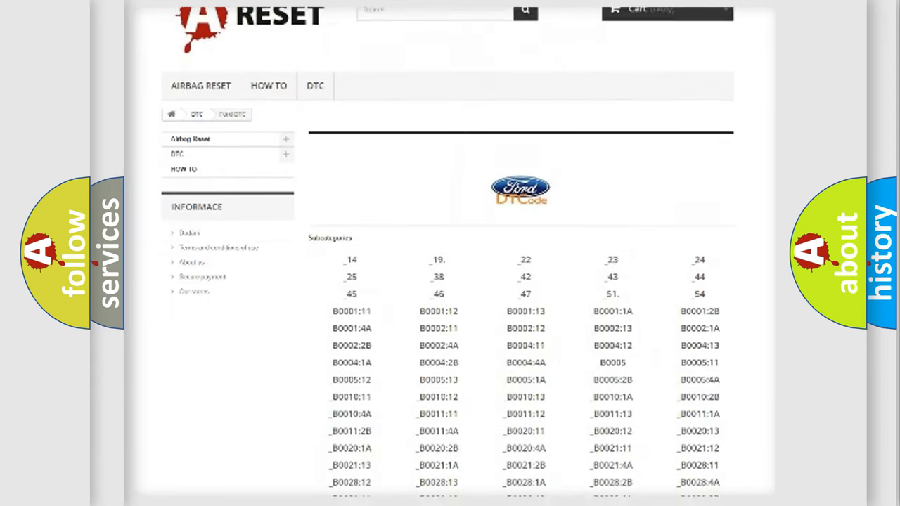
scroll("down", 3)
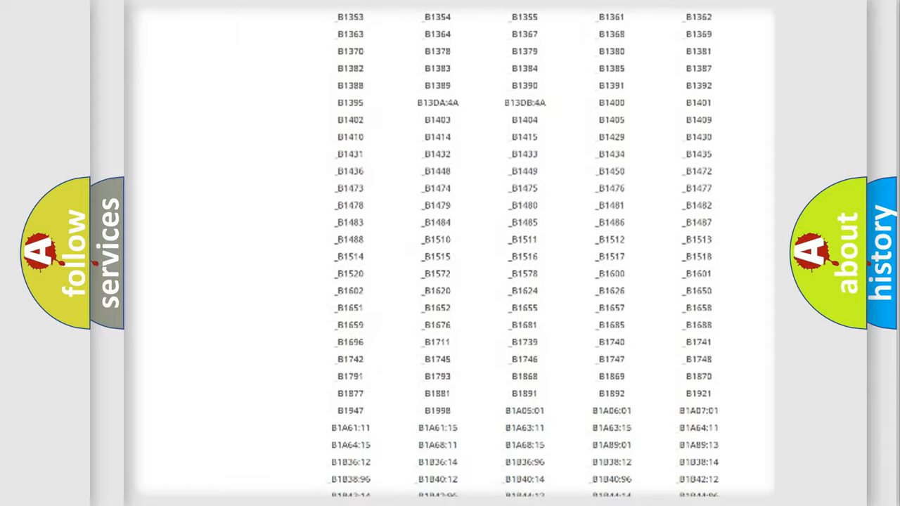